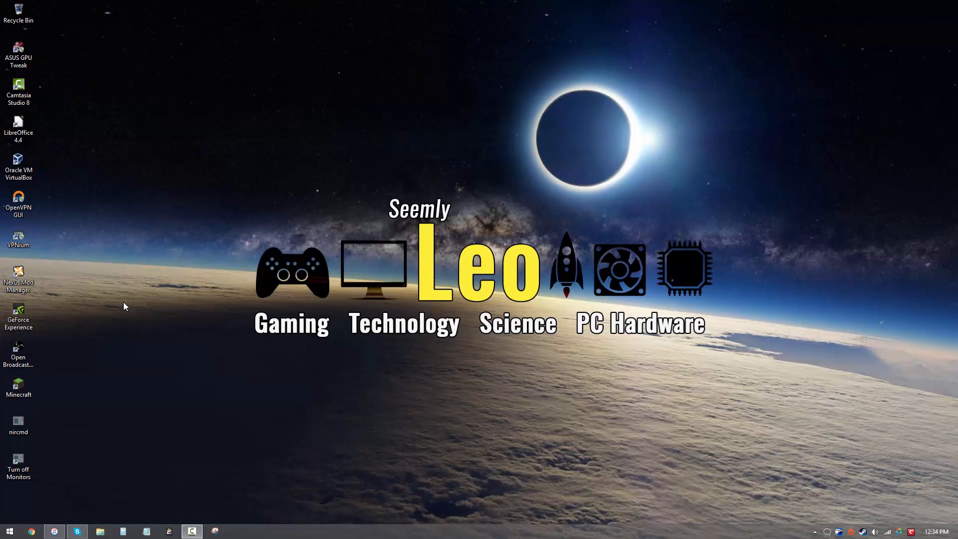
pyautogui.moveTo(43, 400)
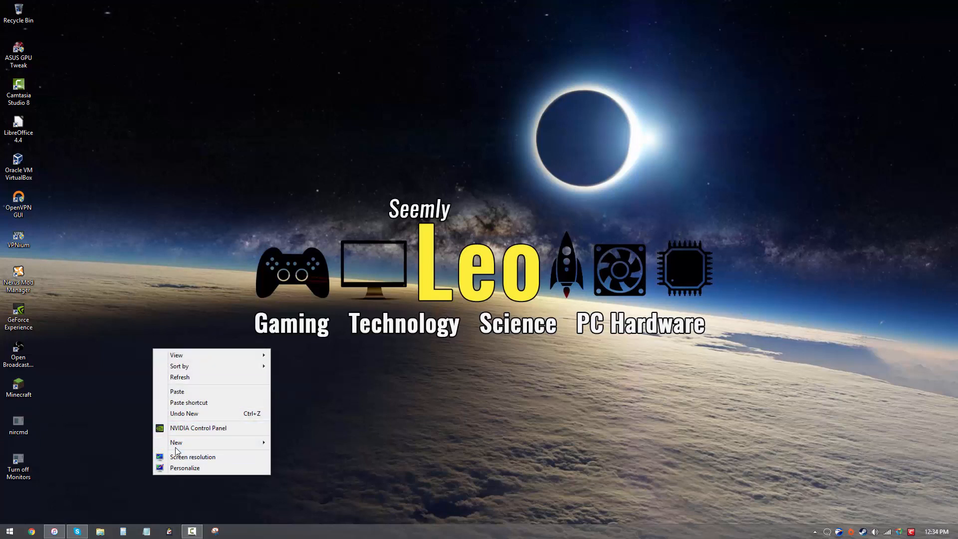
# Start a new desktop shortcut whose target is nircmd.exe, chosen by browsing the Desktop folder
pyautogui.click(176, 442)
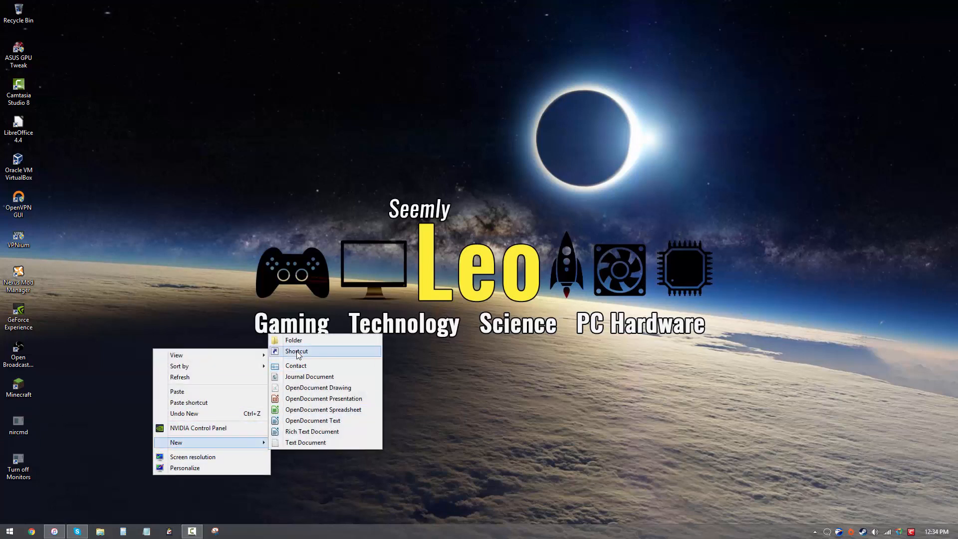
pyautogui.click(297, 350)
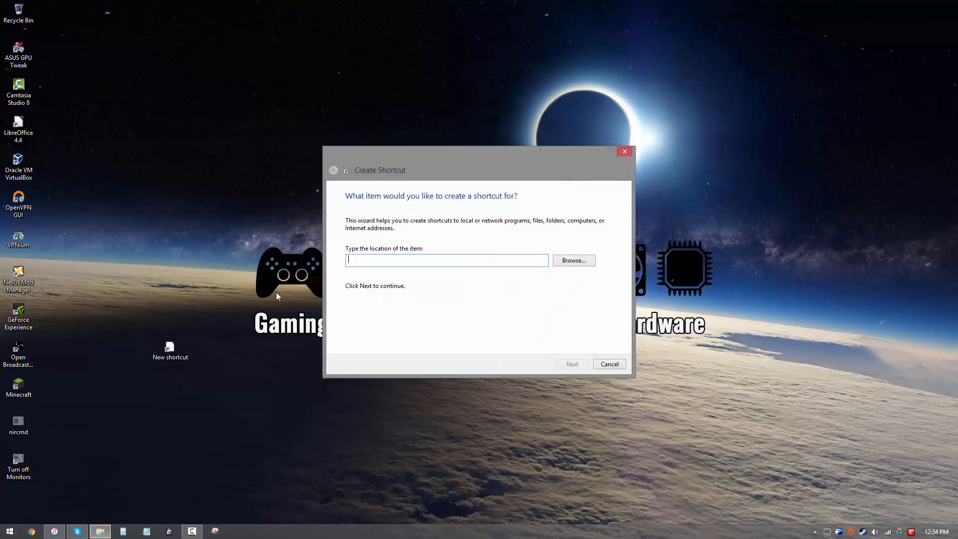
pyautogui.moveTo(589, 256)
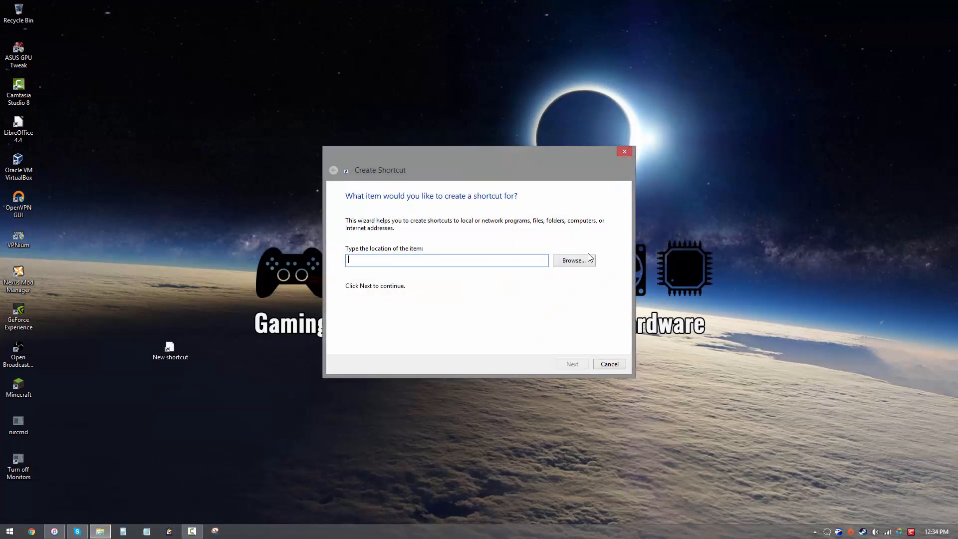
pyautogui.click(573, 259)
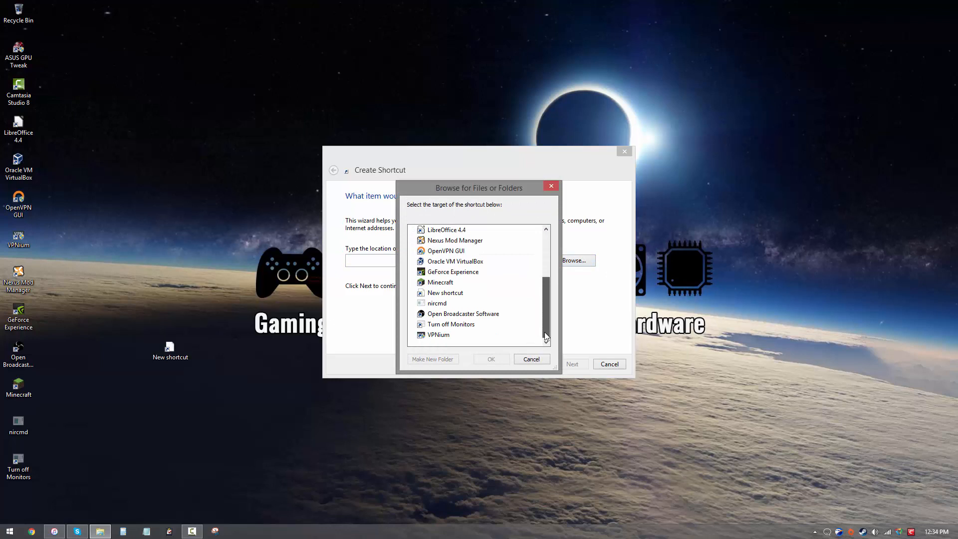
pyautogui.click(437, 304)
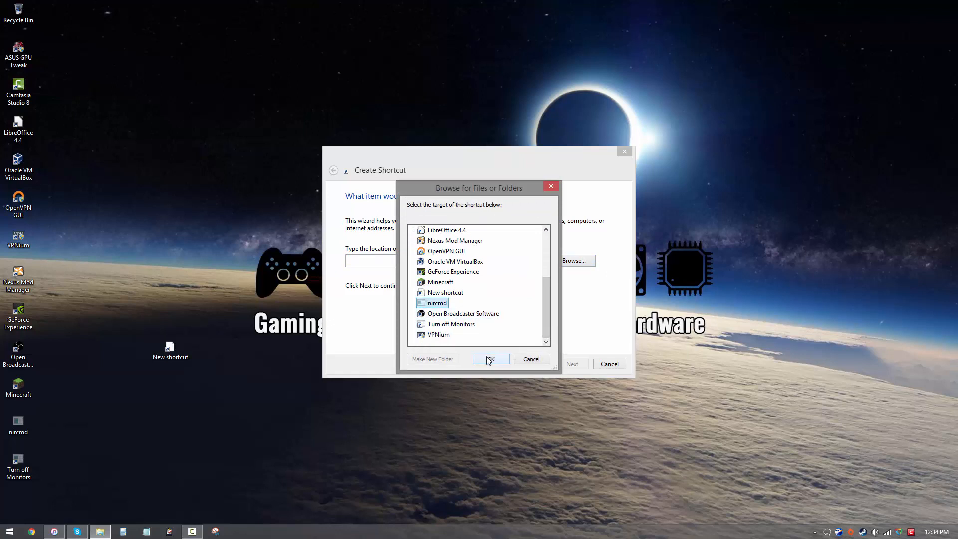
pyautogui.click(491, 360)
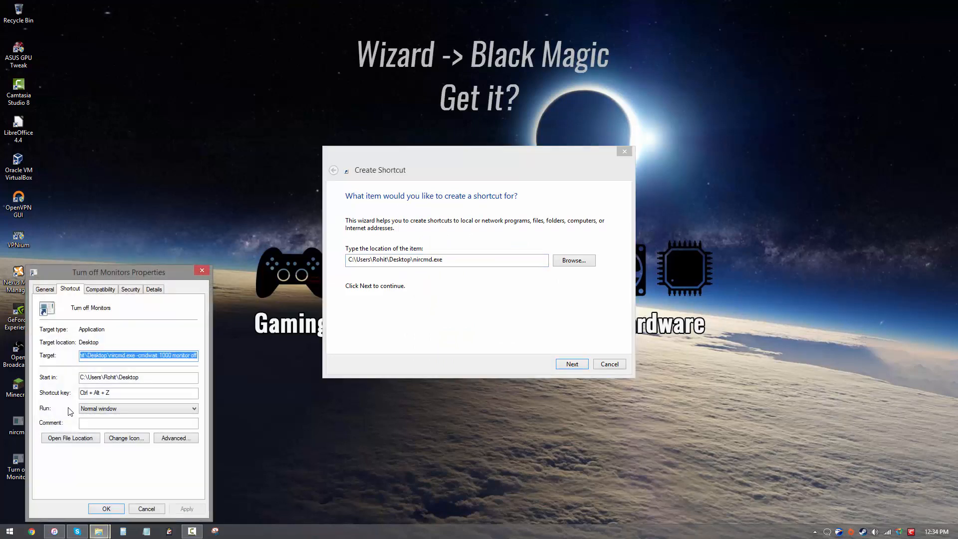
pyautogui.click(138, 355)
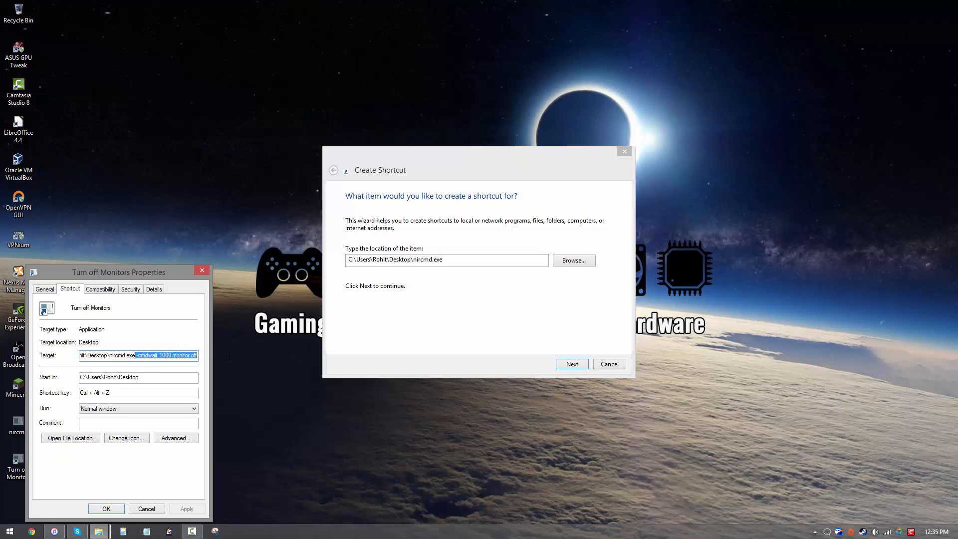
# Append '-cmdwait 1000 monitor off' to the nircmd path, reach naming, then cancel the wizard
pyautogui.click(448, 260)
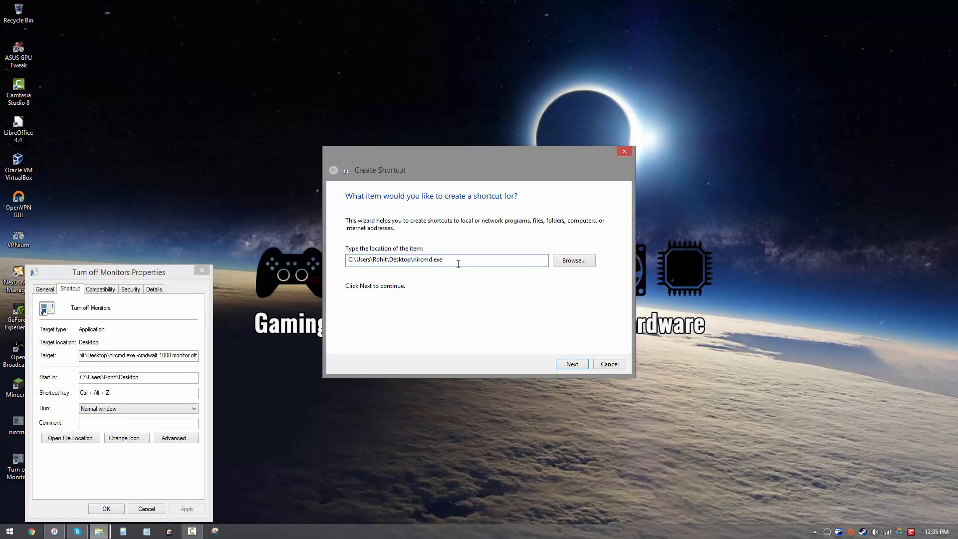
pyautogui.write('-cmdwait 1000 monitor off')
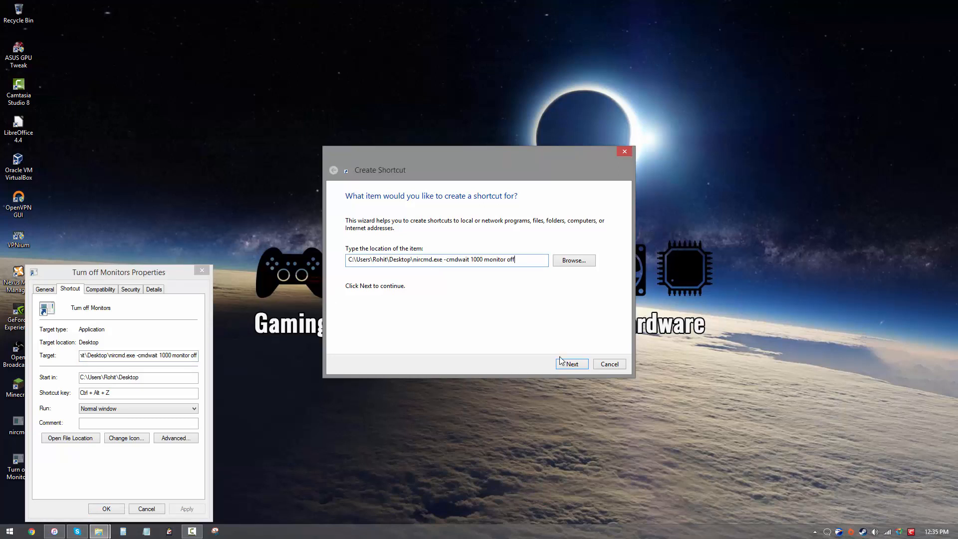
pyautogui.click(570, 363)
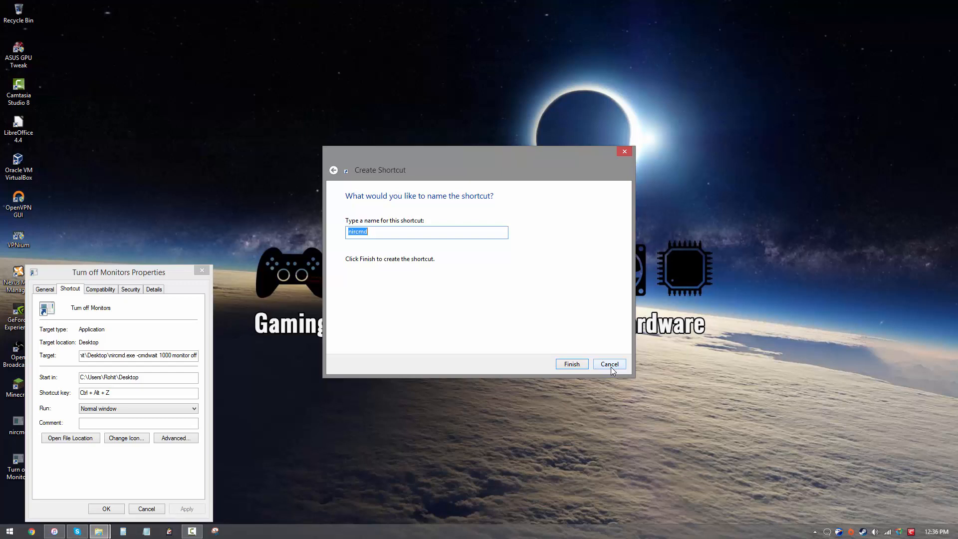
pyautogui.click(608, 363)
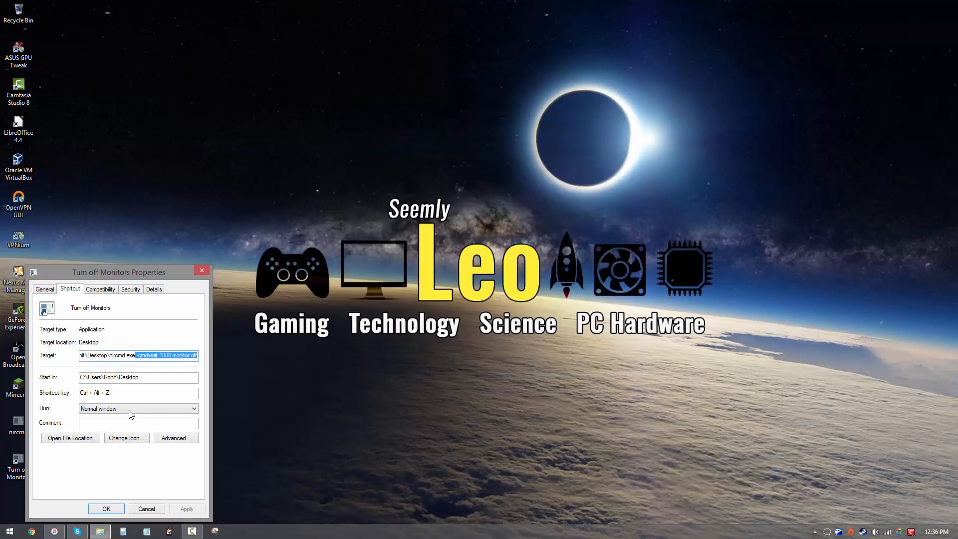
# Select the Turn off Monitors shortcut, then deselect it on an empty desktop area
pyautogui.click(106, 508)
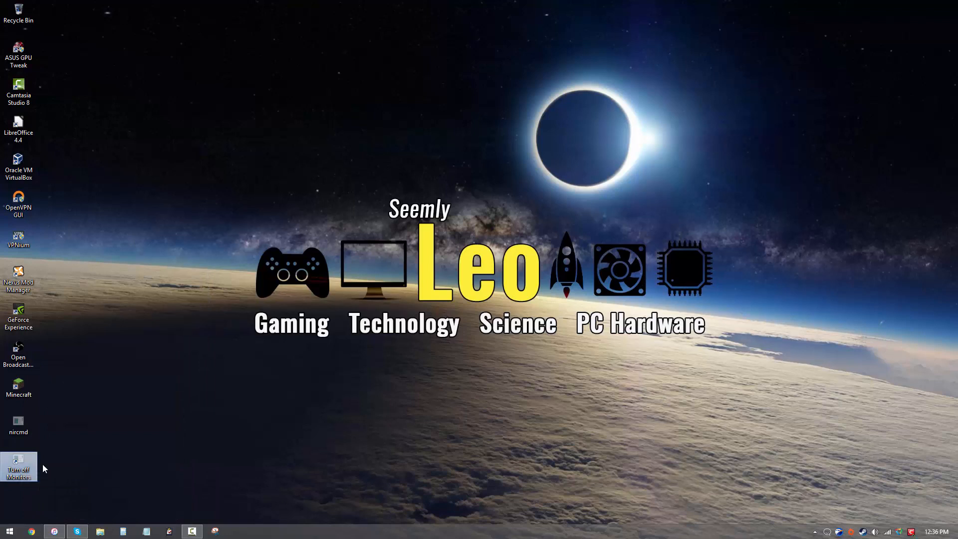
pyautogui.moveTo(54, 440)
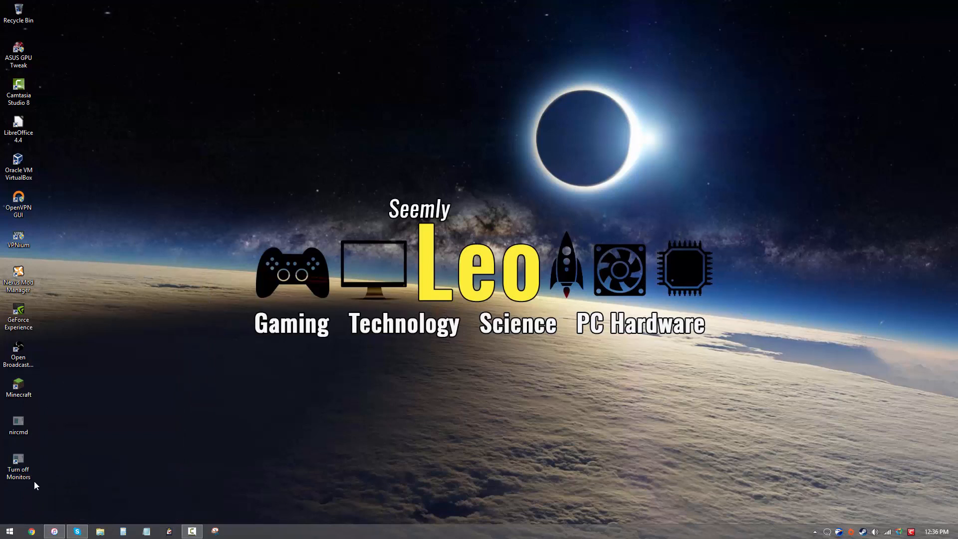
pyautogui.moveTo(49, 466)
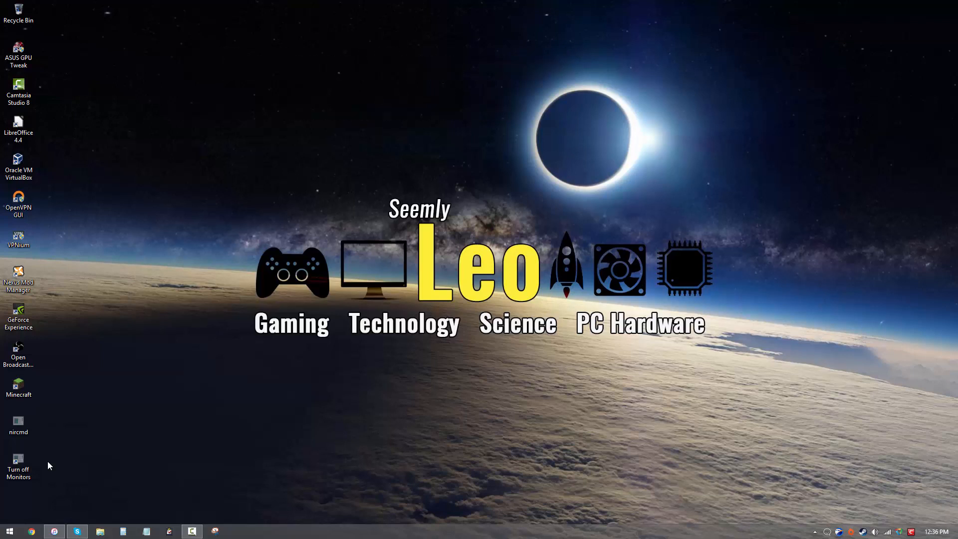
pyautogui.click(18, 465)
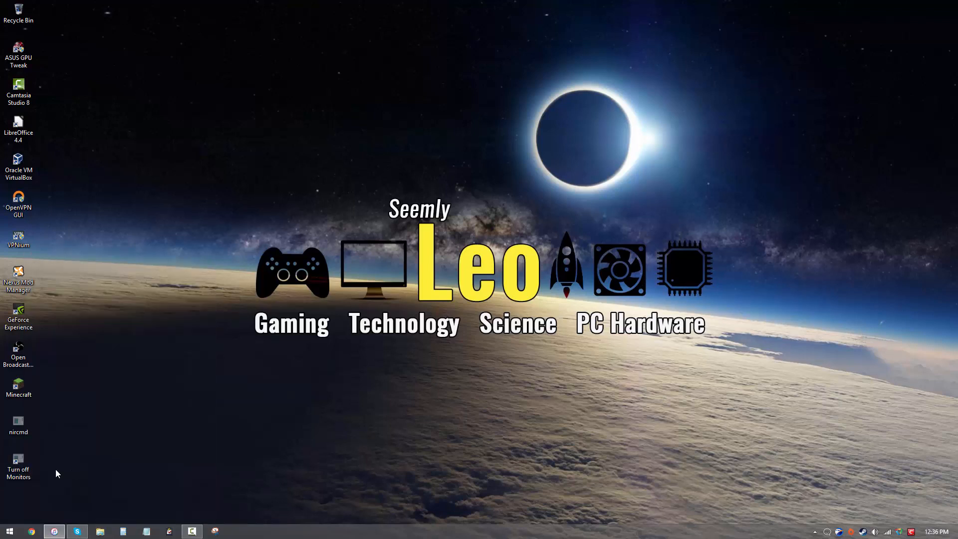
pyautogui.rightClick(18, 464)
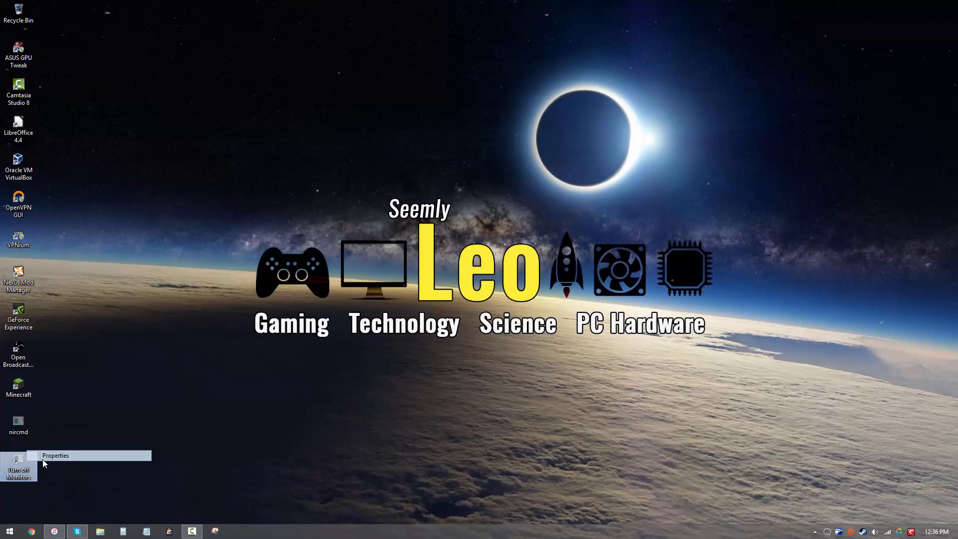
pyautogui.click(55, 455)
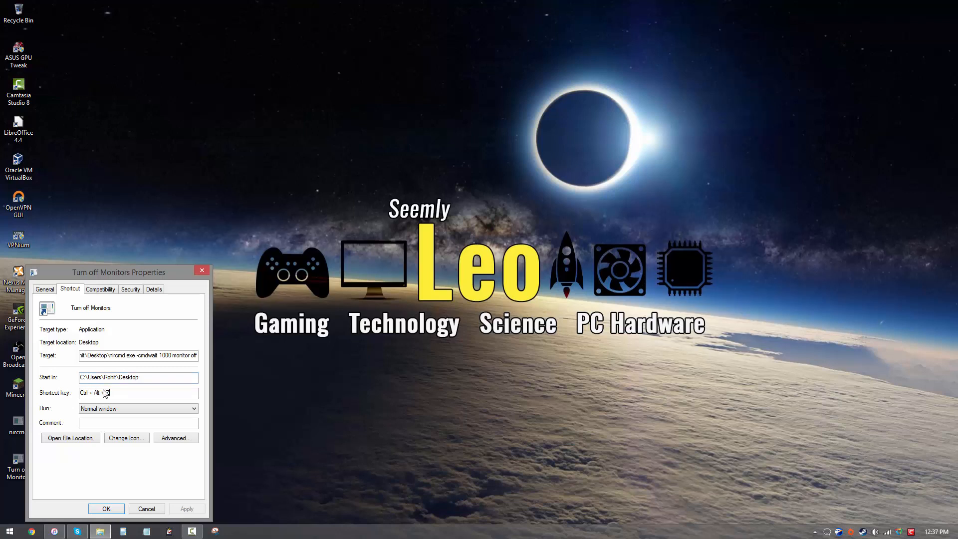
pyautogui.write('Z')
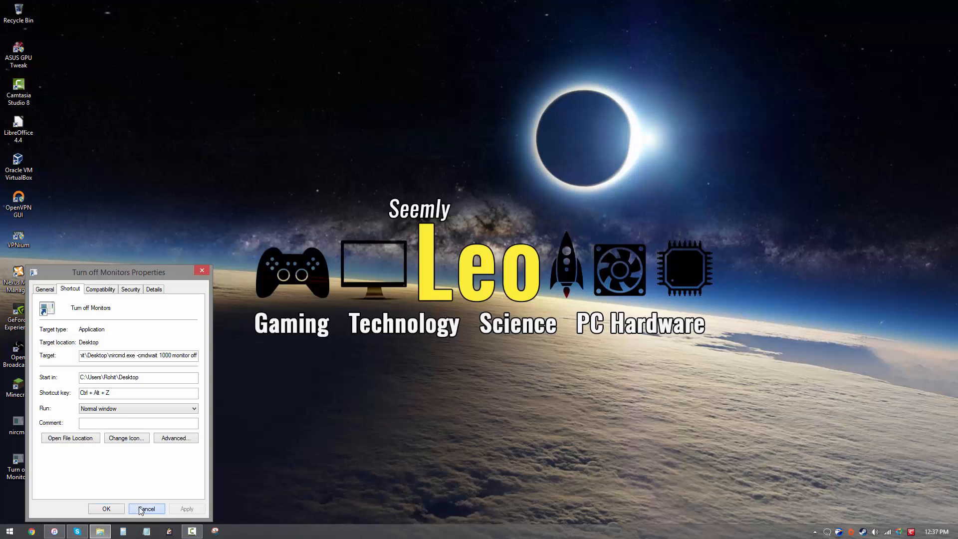
pyautogui.click(146, 508)
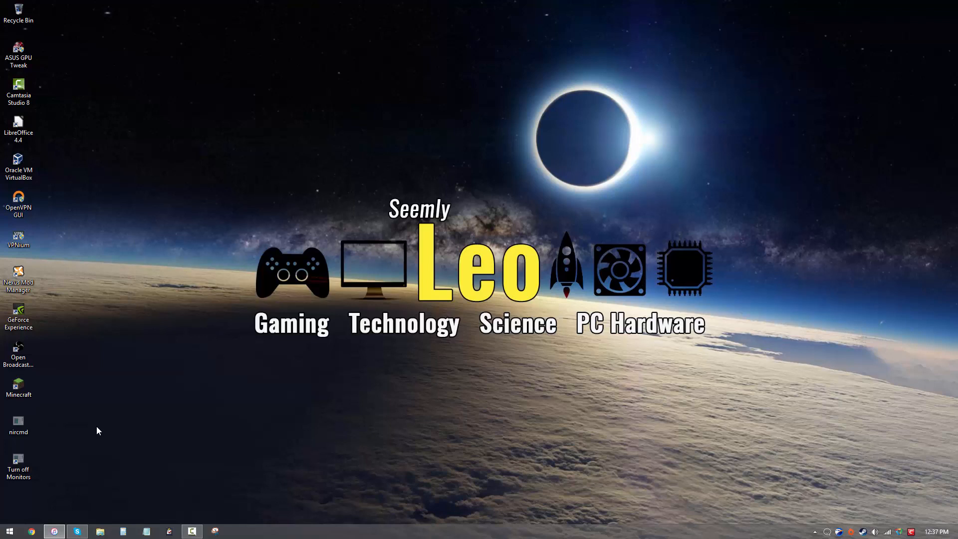
pyautogui.moveTo(50, 447)
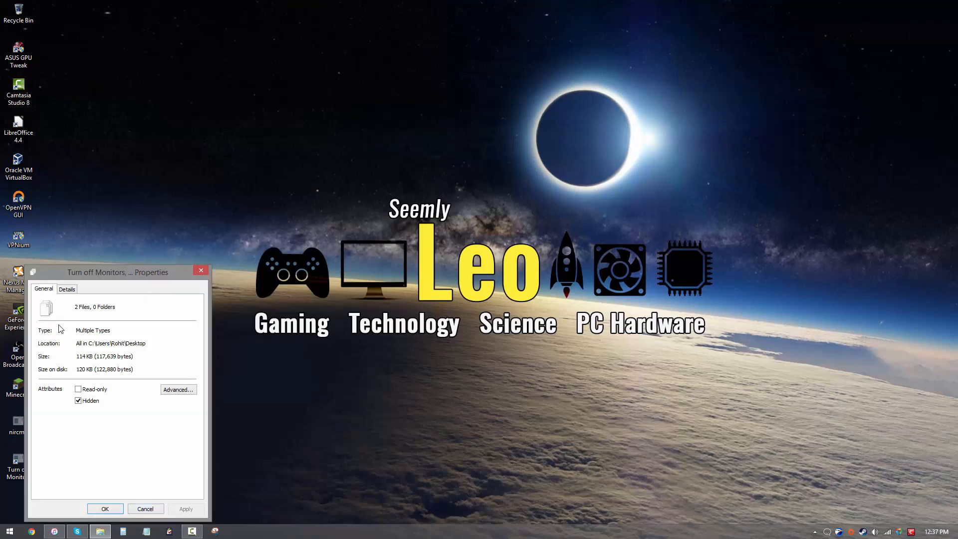
pyautogui.moveTo(96, 411)
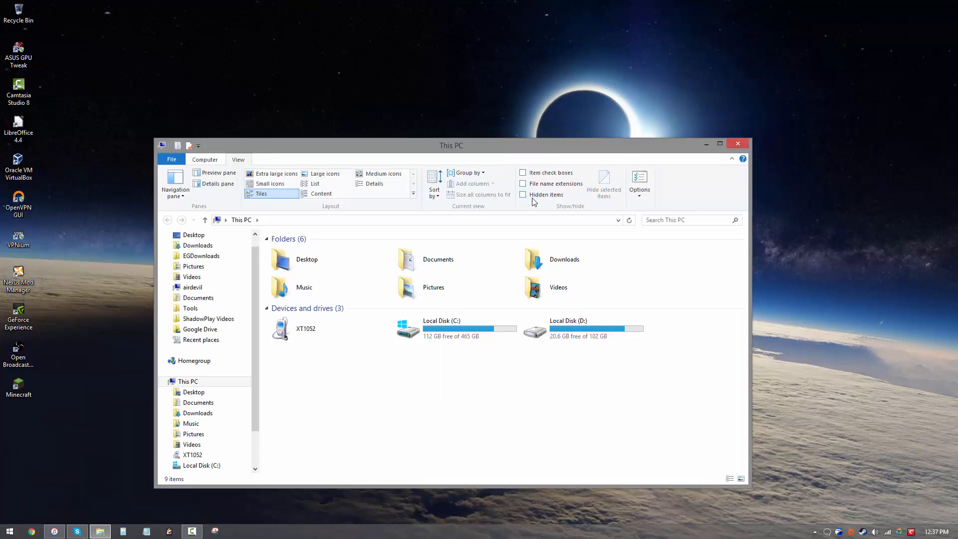
pyautogui.moveTo(738, 146)
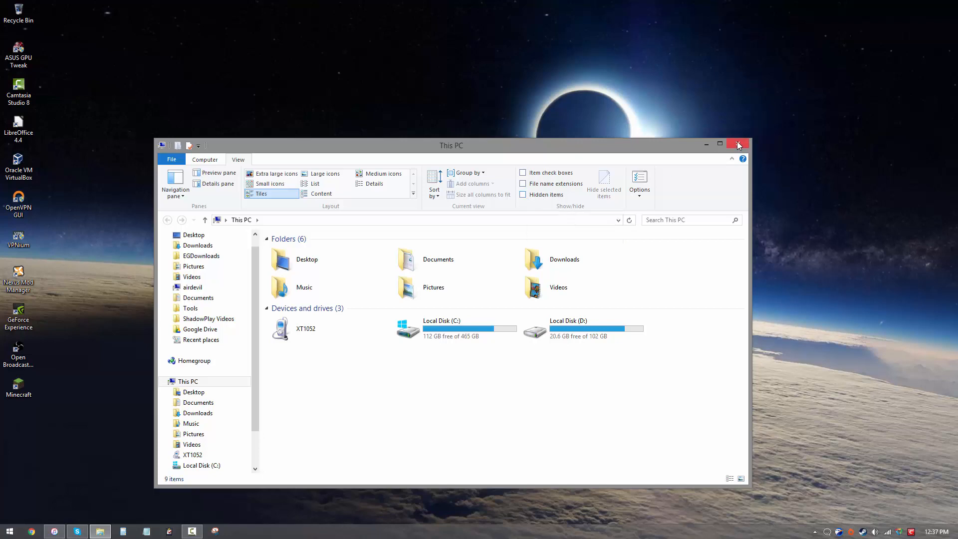
# Close the This PC window, leaving hidden items unshown on the desktop
pyautogui.click(739, 145)
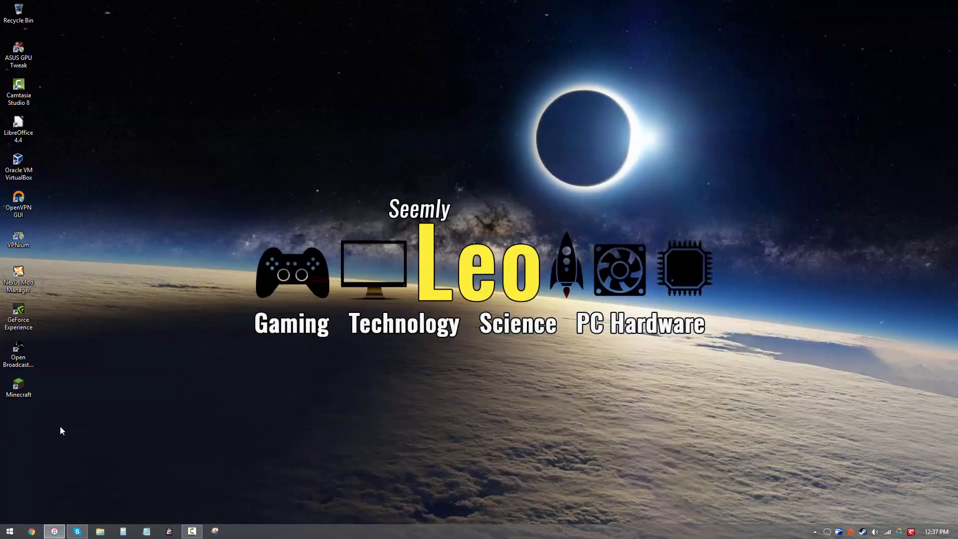